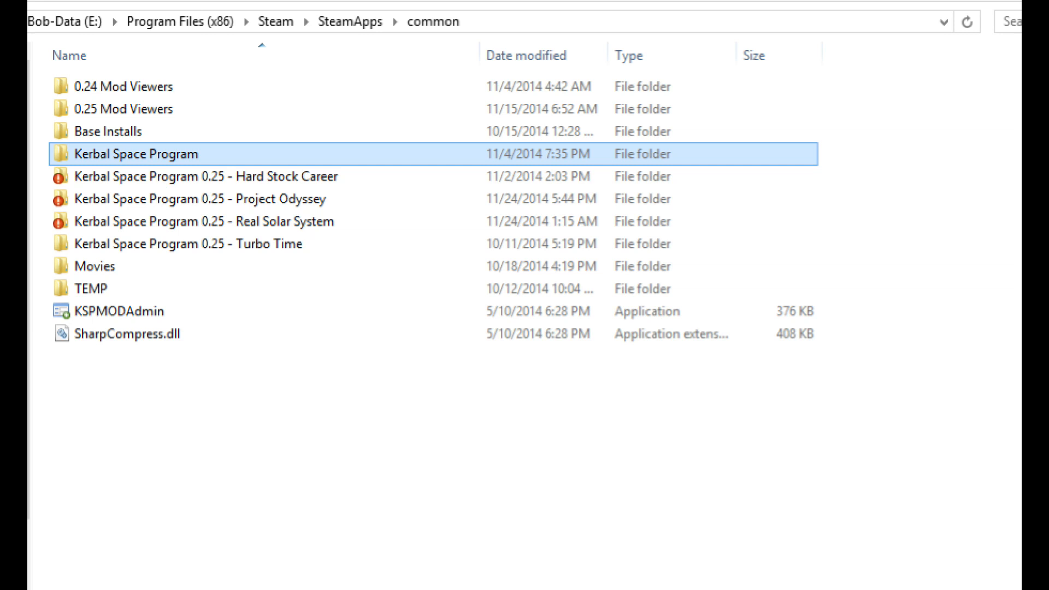
Step: Open the Kerbal Space Program game folder
double_click(136, 154)
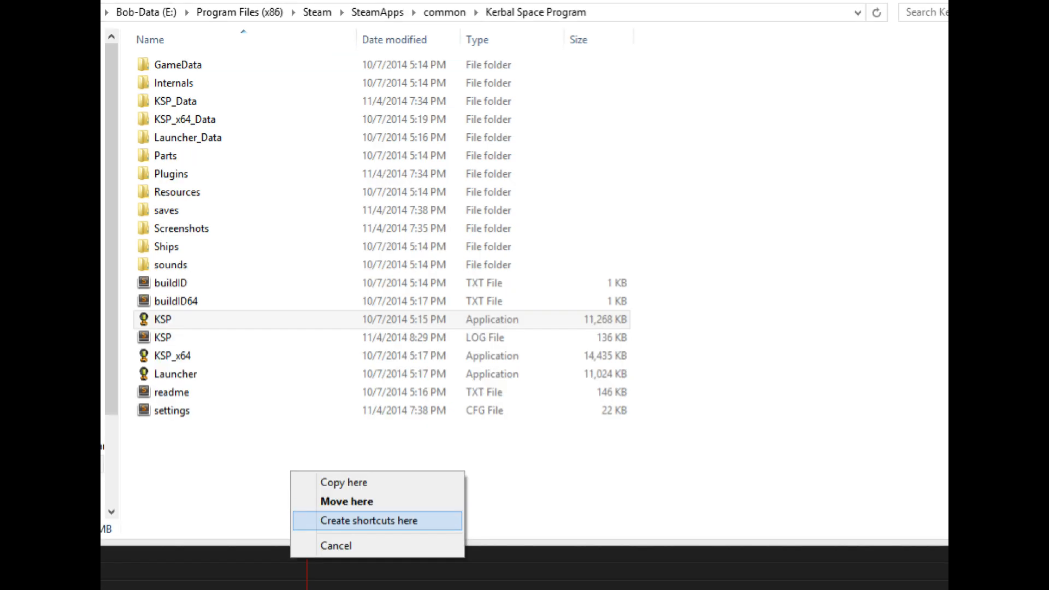
Step: Create a shortcut to KSP.exe in the game folder
click(369, 520)
text(KSP - OpenGL)
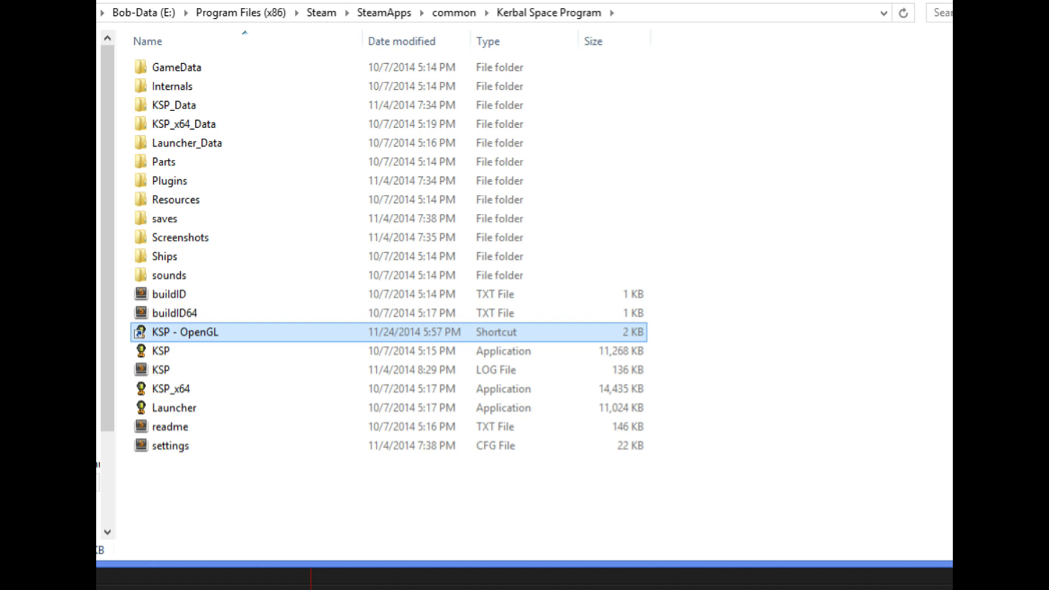
Step: Append -force-opengl to the shortcut's Target in Properties, then launch KSP from it
right_click(187, 331)
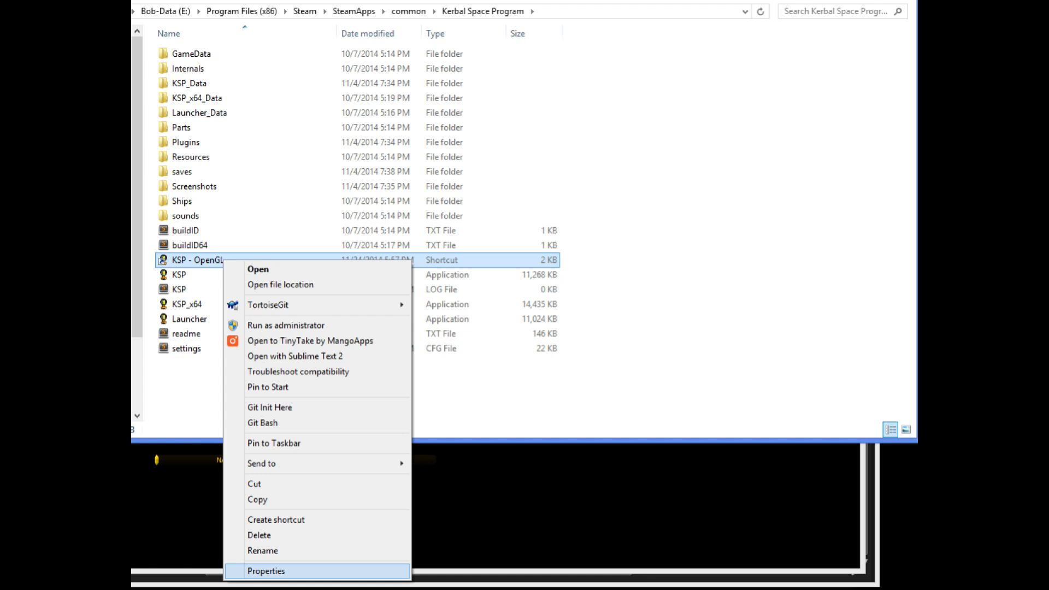
click(265, 571)
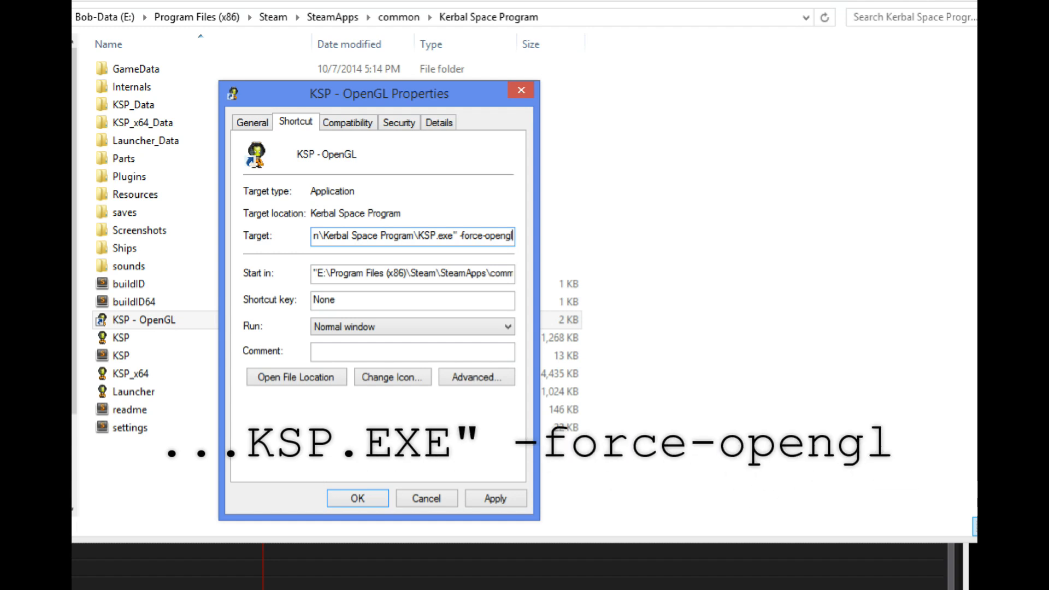
click(357, 499)
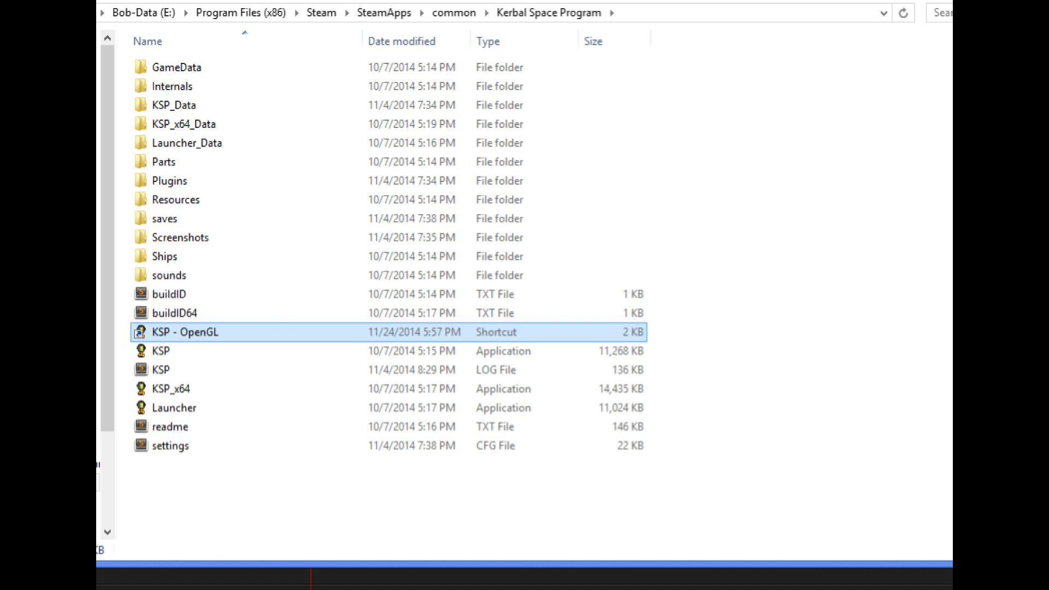
double_click(186, 331)
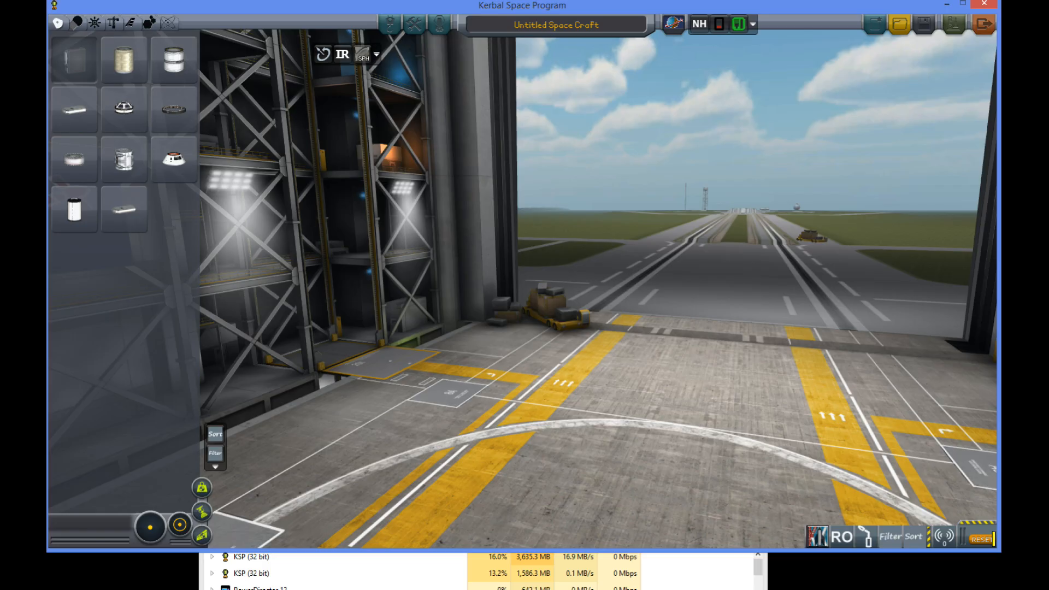